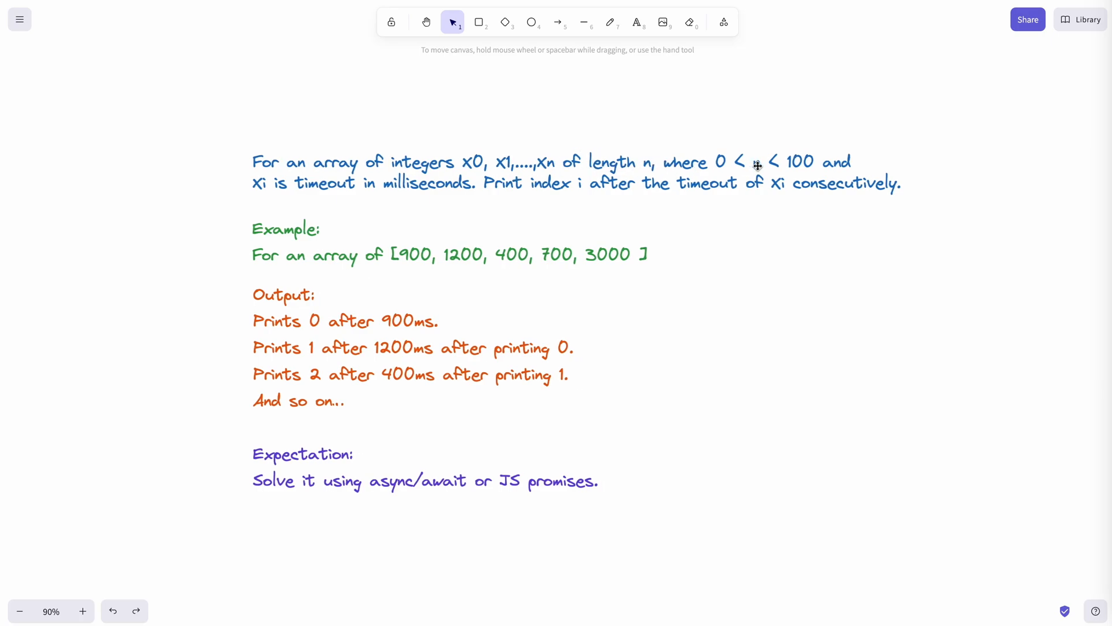
{"action": "mouse_move", "coordinate": [351, 208]}
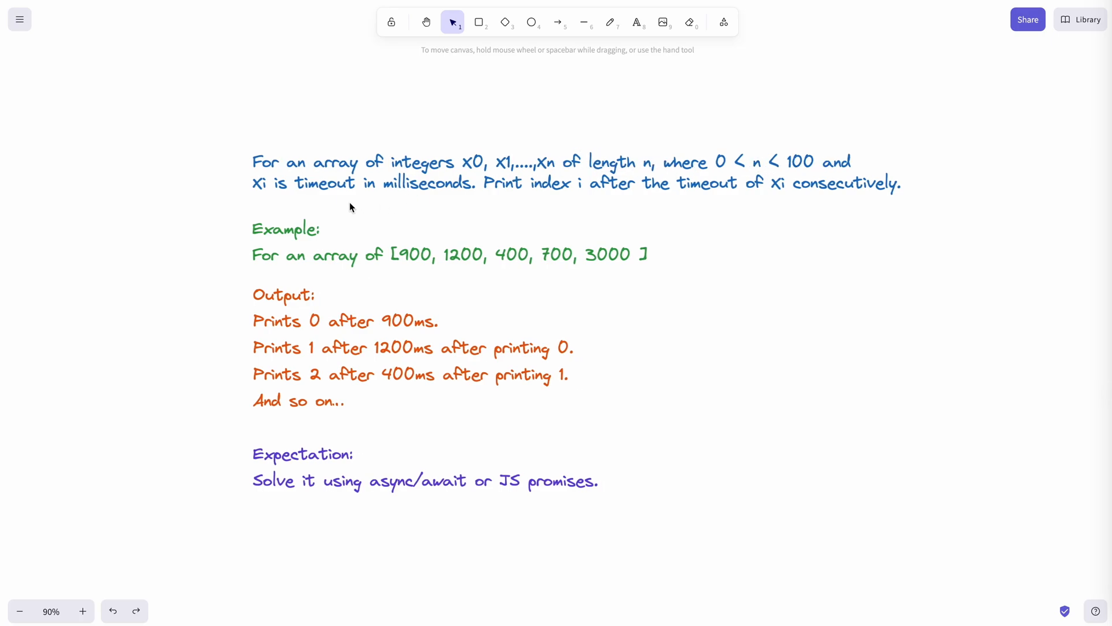
{"action": "mouse_move", "coordinate": [403, 186]}
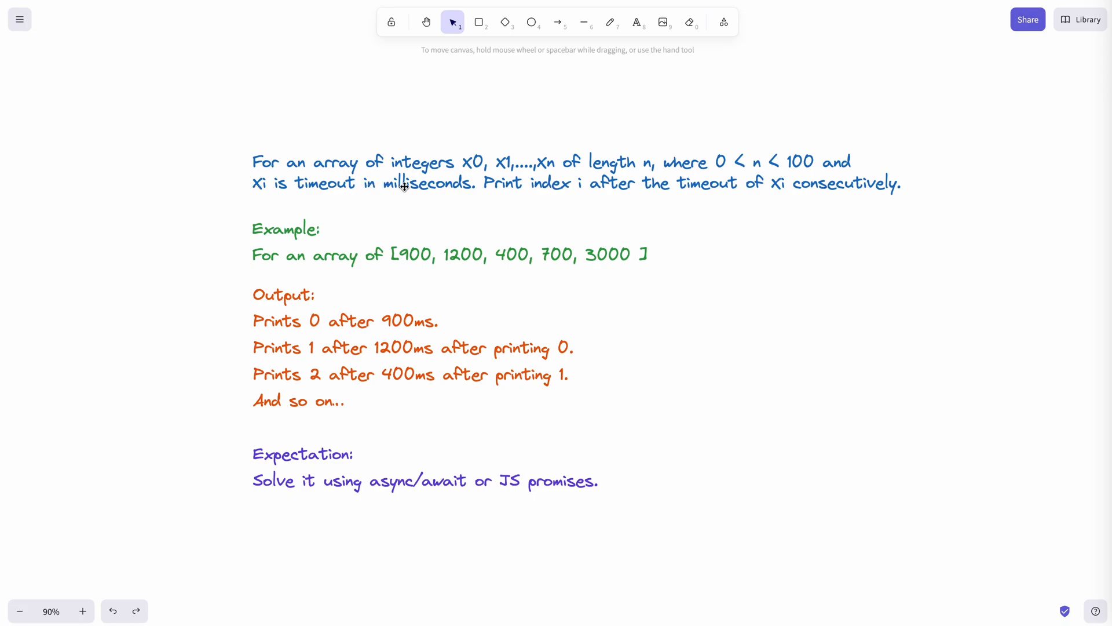
{"action": "mouse_move", "coordinate": [606, 188]}
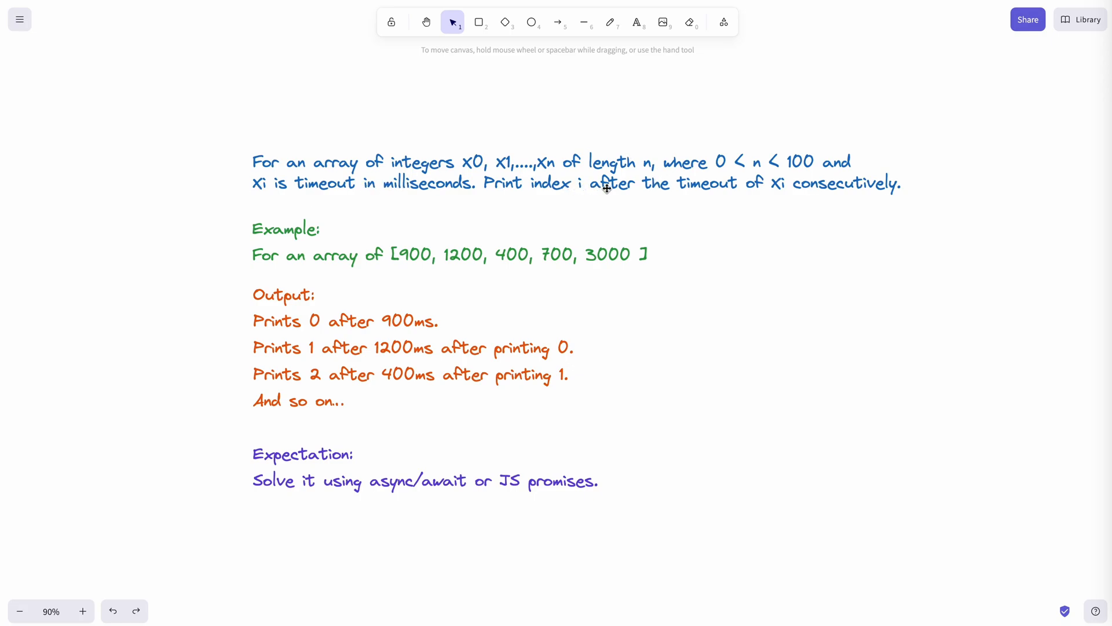
{"action": "mouse_move", "coordinate": [757, 189]}
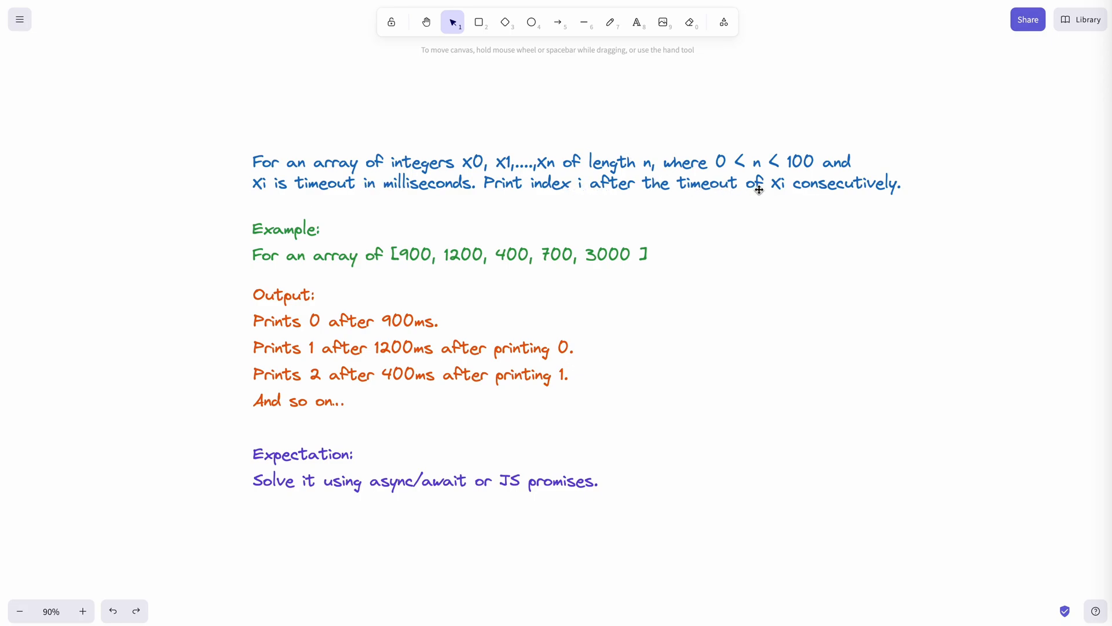
{"action": "mouse_move", "coordinate": [869, 190]}
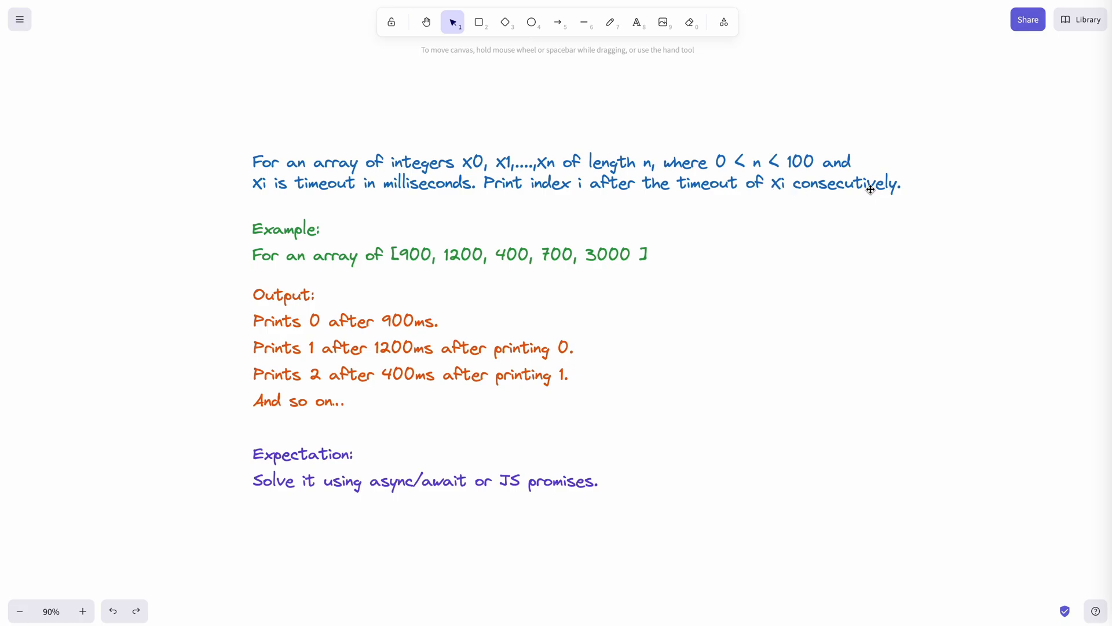
Review the example line, the Prints 1 and Prints 2 outputs, and the async/await expectation note.
{"action": "scroll", "scroll_direction": "up", "scroll_amount": 3}
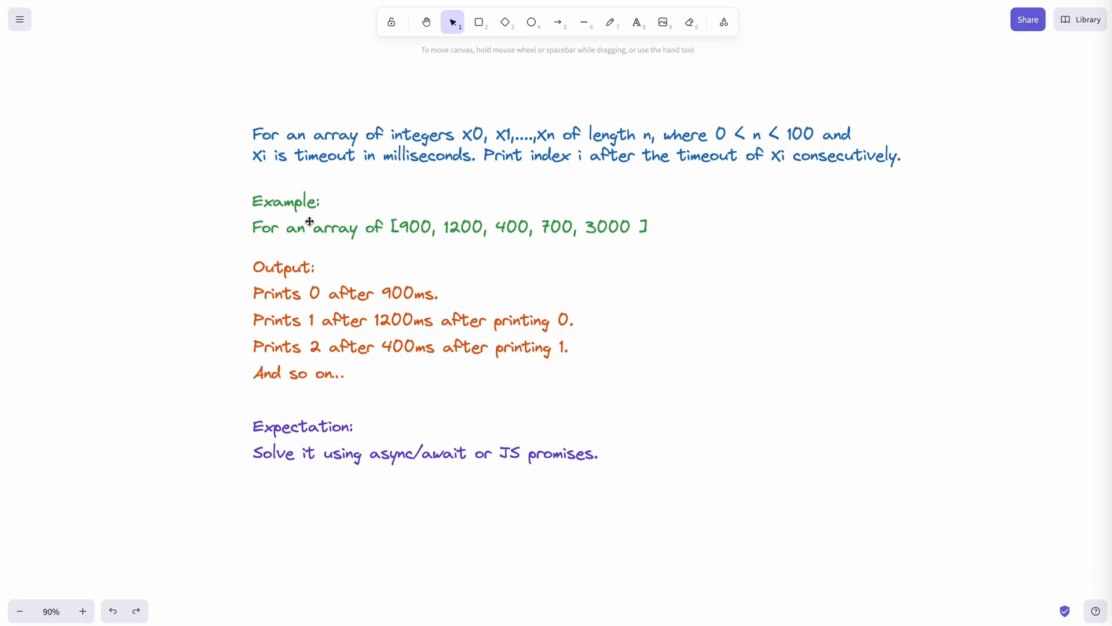
{"action": "mouse_move", "coordinate": [729, 238]}
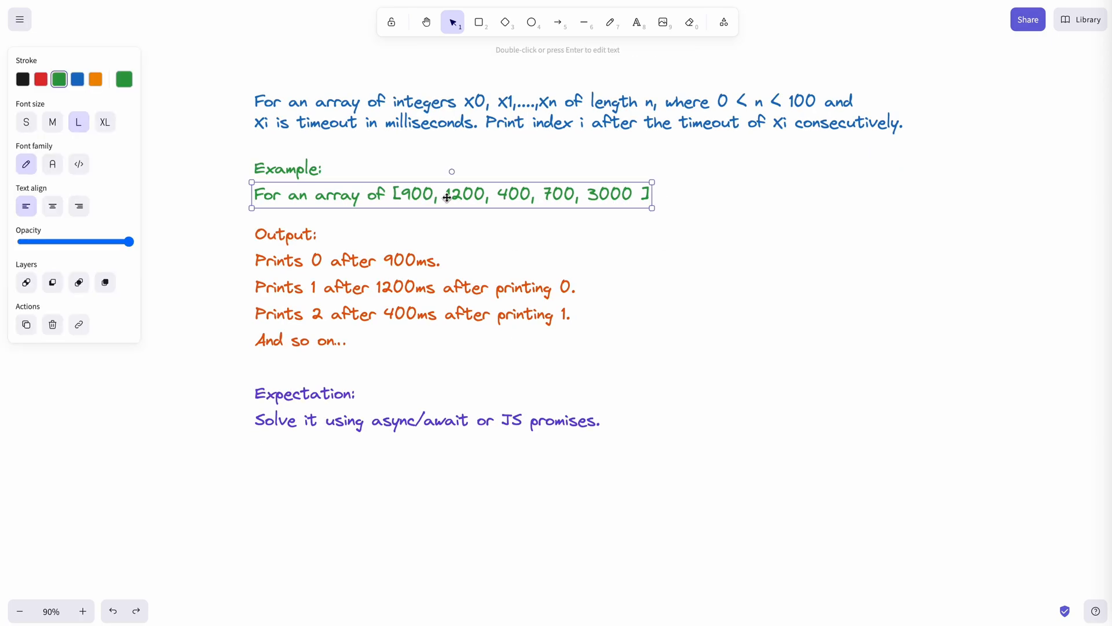
{"action": "left_click", "coordinate": [347, 261]}
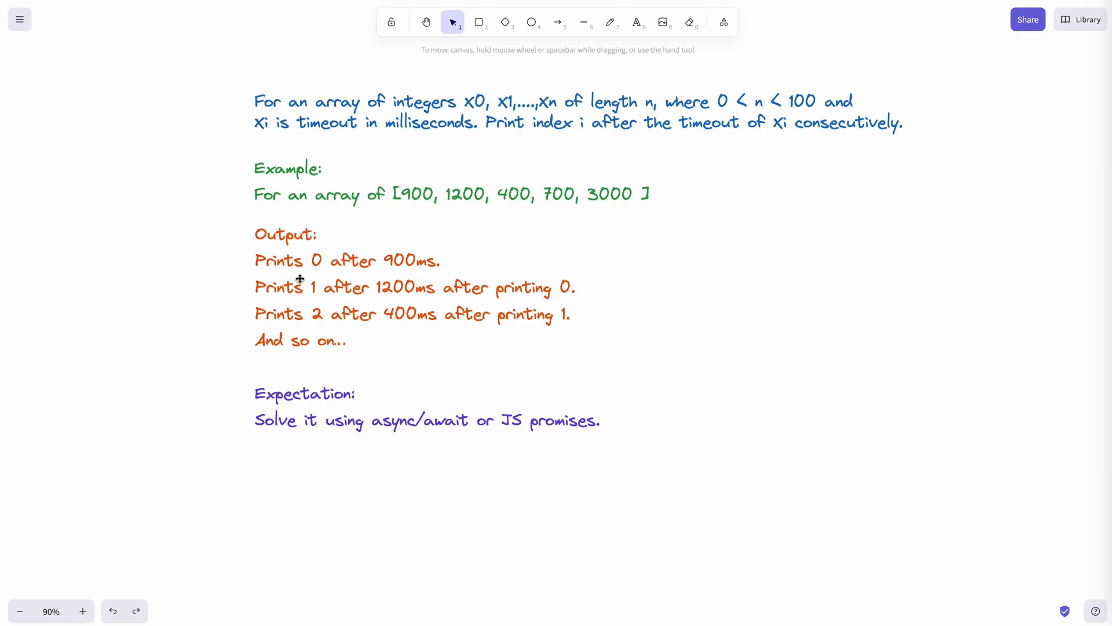
{"action": "mouse_move", "coordinate": [409, 284]}
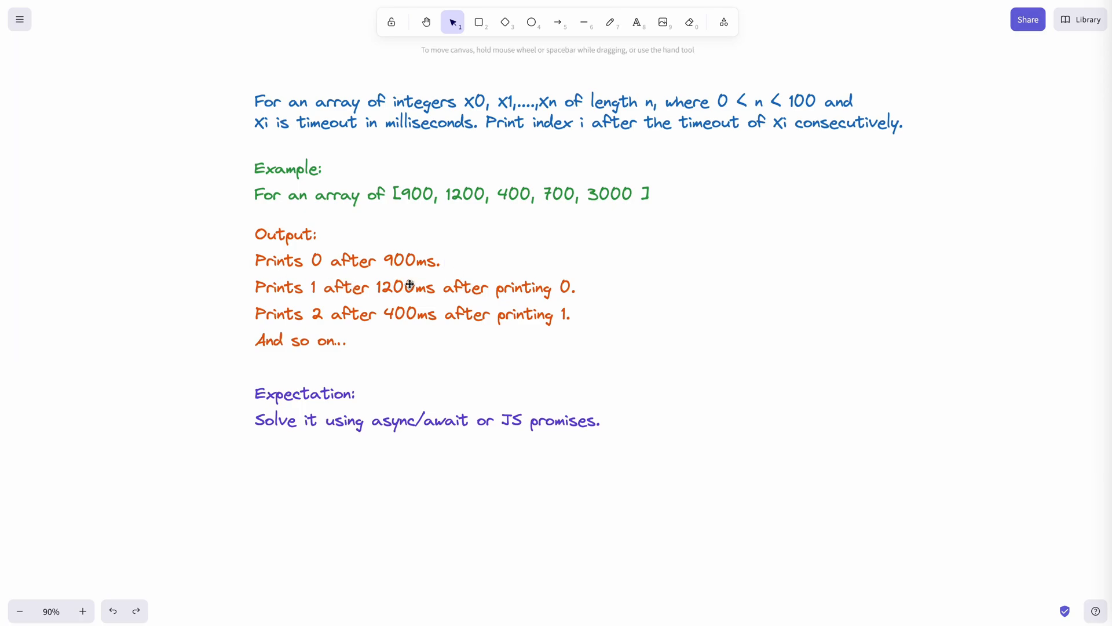
{"action": "left_click", "coordinate": [415, 287]}
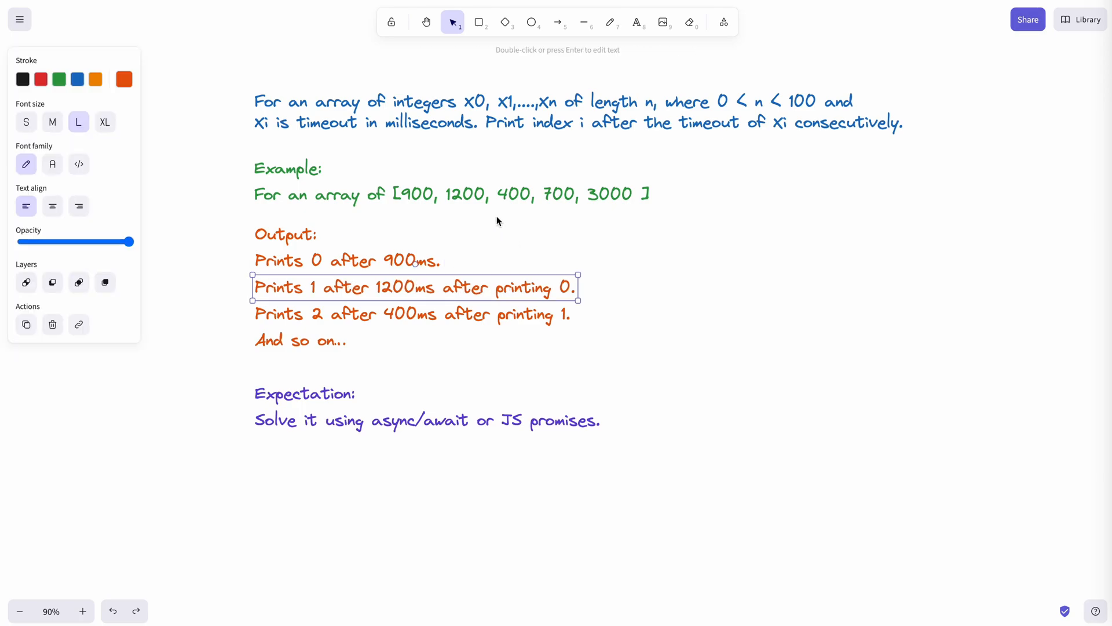
{"action": "left_click", "coordinate": [318, 314]}
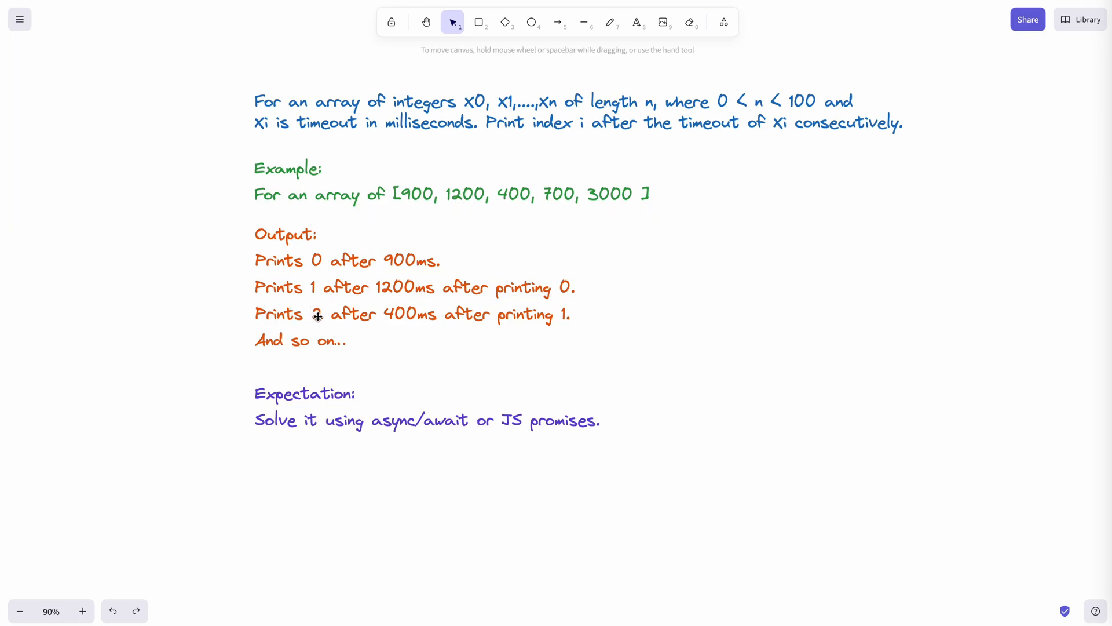
{"action": "left_click", "coordinate": [320, 314]}
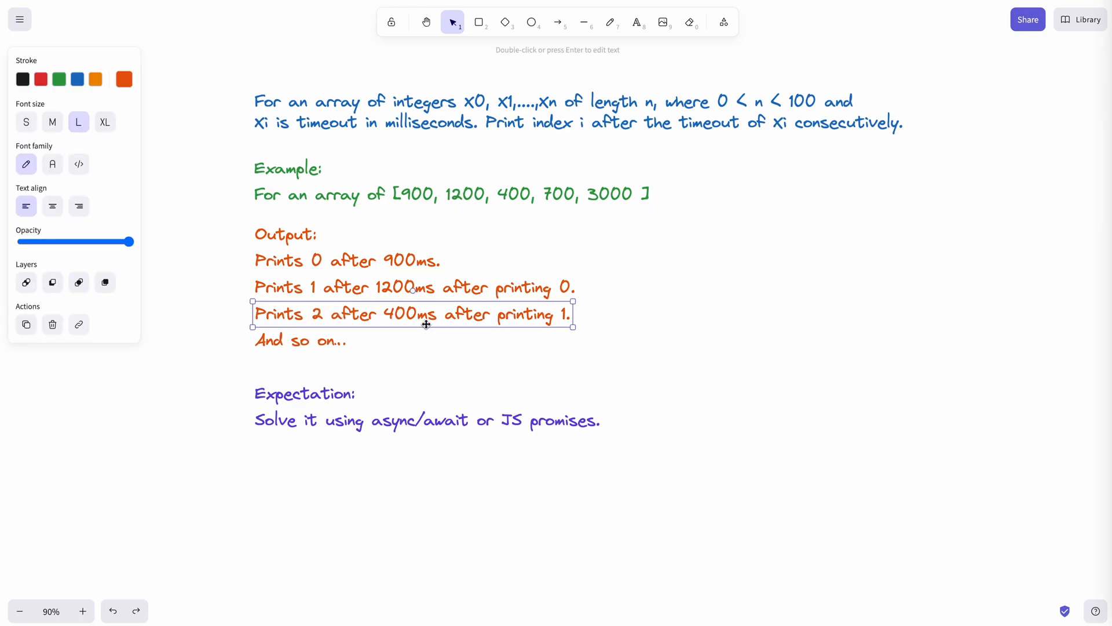
{"action": "mouse_move", "coordinate": [576, 341]}
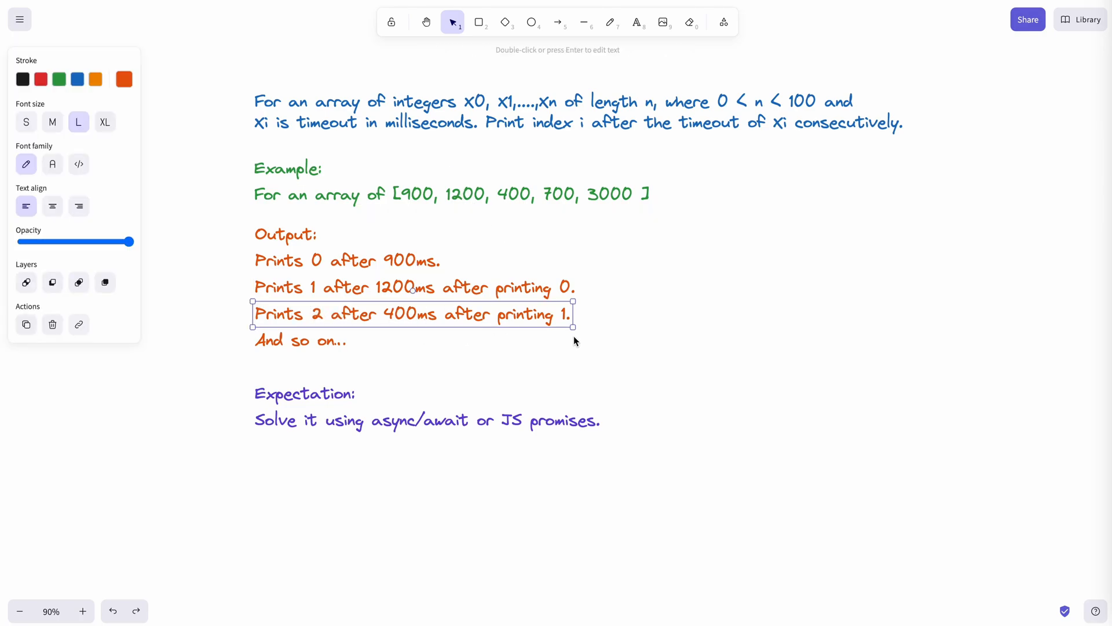
{"action": "left_click", "coordinate": [554, 382]}
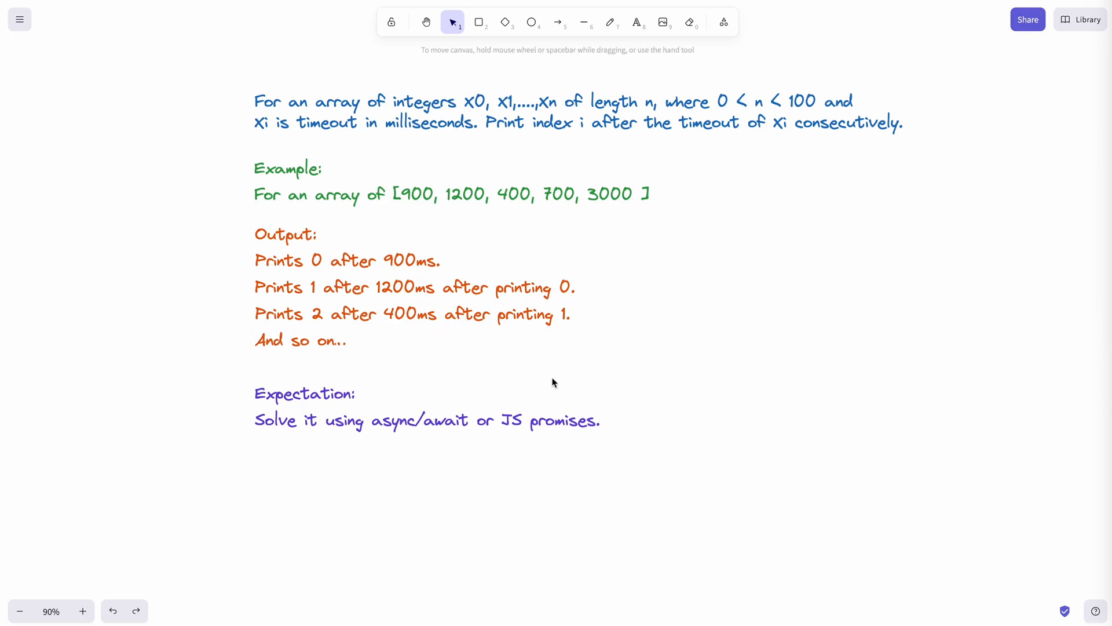
{"action": "mouse_move", "coordinate": [795, 248]}
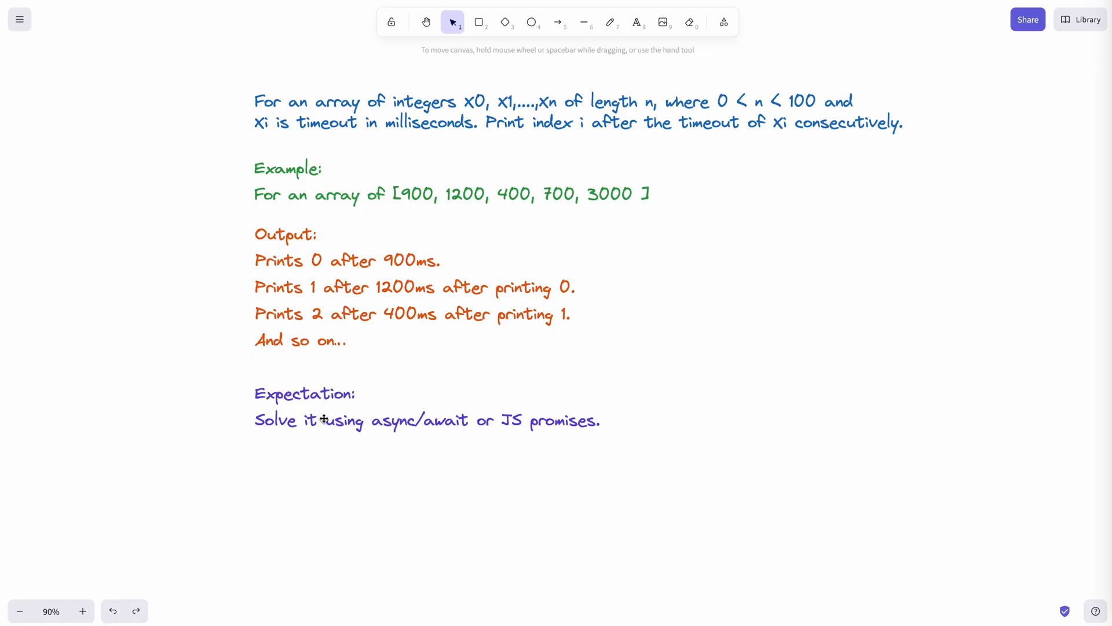
{"action": "left_click", "coordinate": [425, 419]}
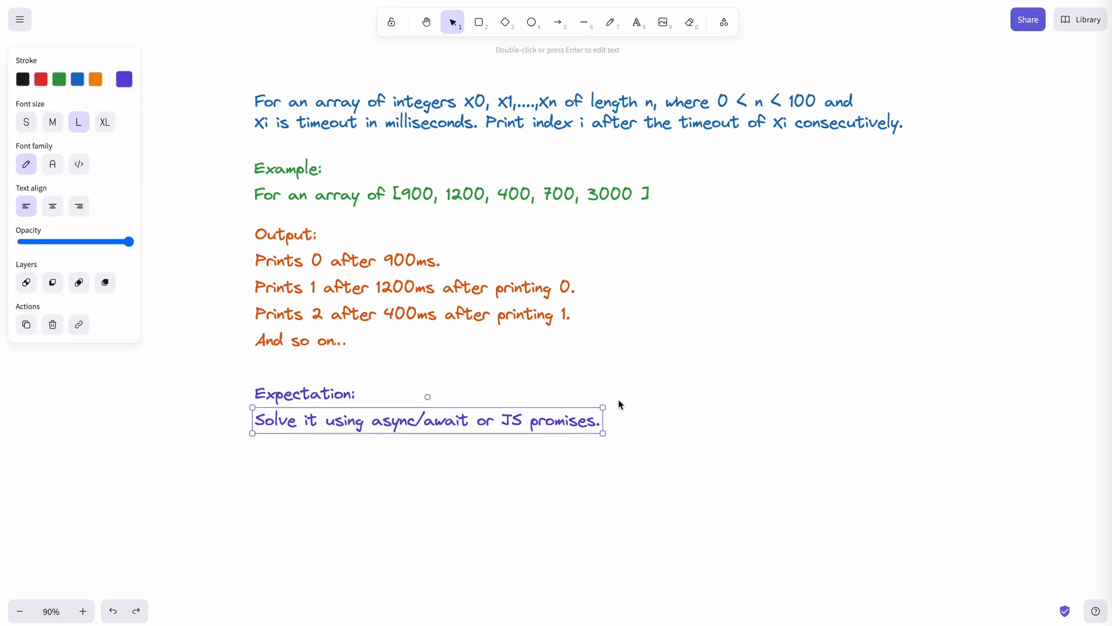
{"action": "mouse_move", "coordinate": [629, 402]}
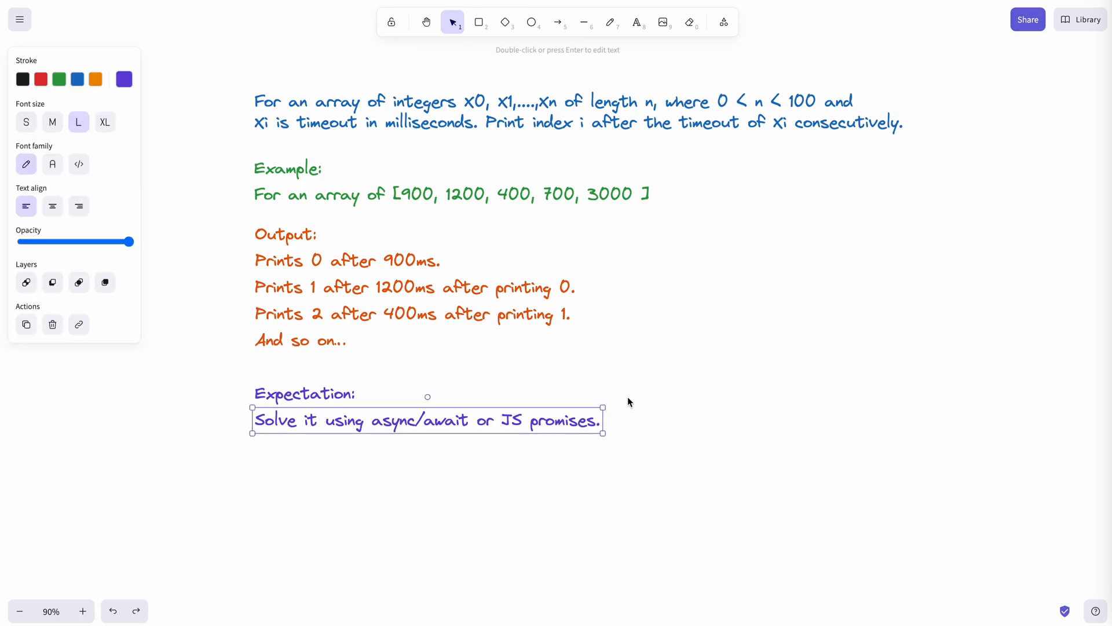
{"action": "left_click", "coordinate": [734, 250]}
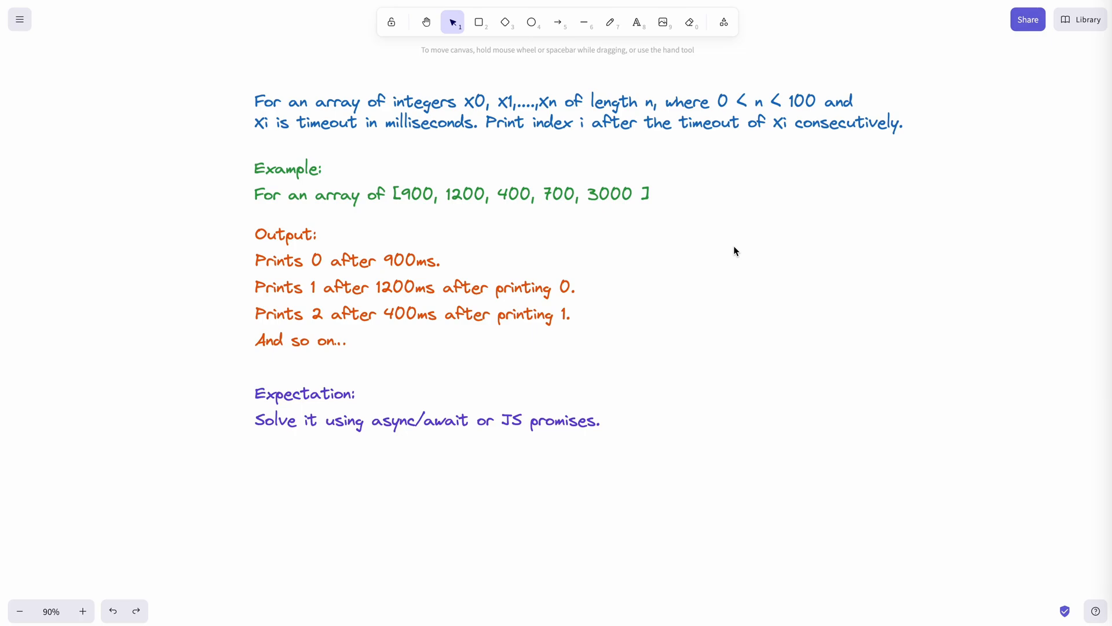
{"action": "mouse_move", "coordinate": [844, 81]}
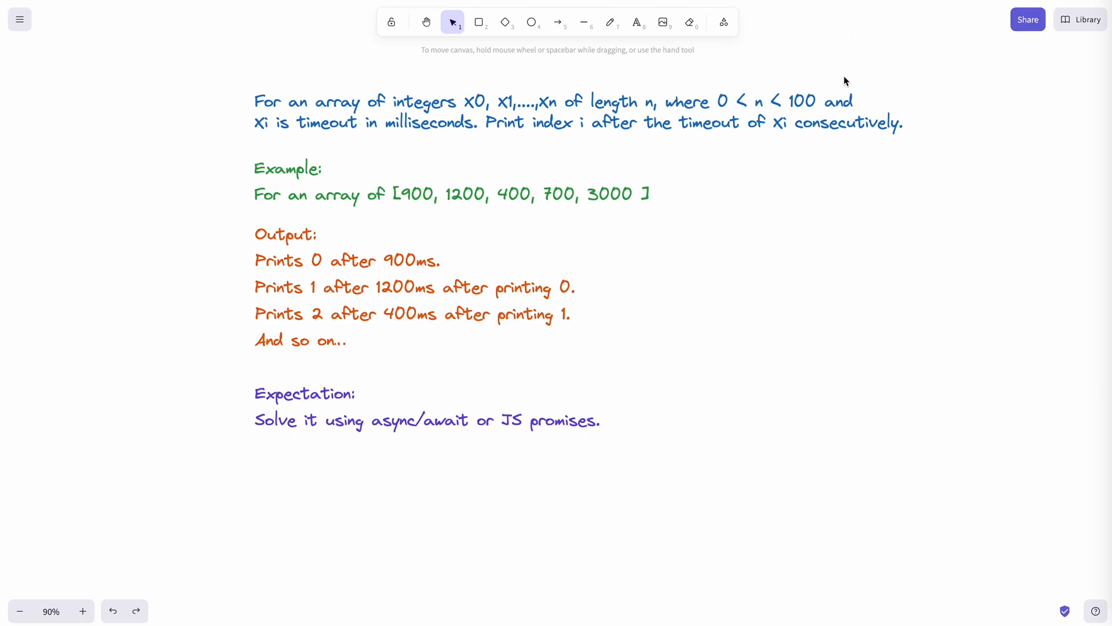
Inspect the second timeout arrow on the async iterator diagram, then select the red Tasks list.
{"action": "scroll", "scroll_direction": "down", "scroll_amount": 3}
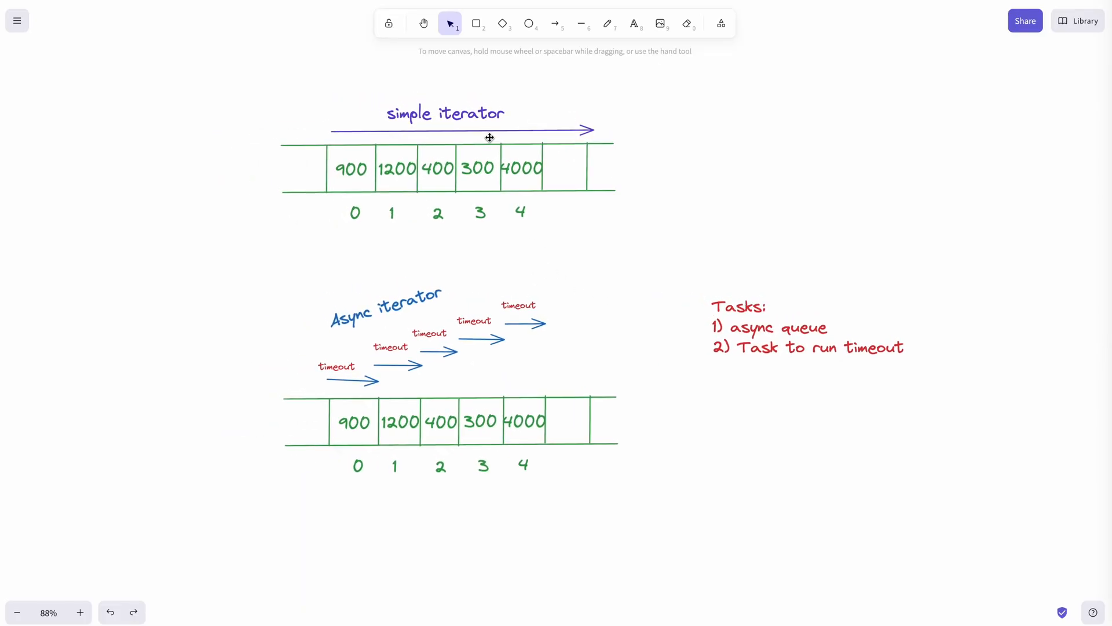
{"action": "mouse_move", "coordinate": [524, 114]}
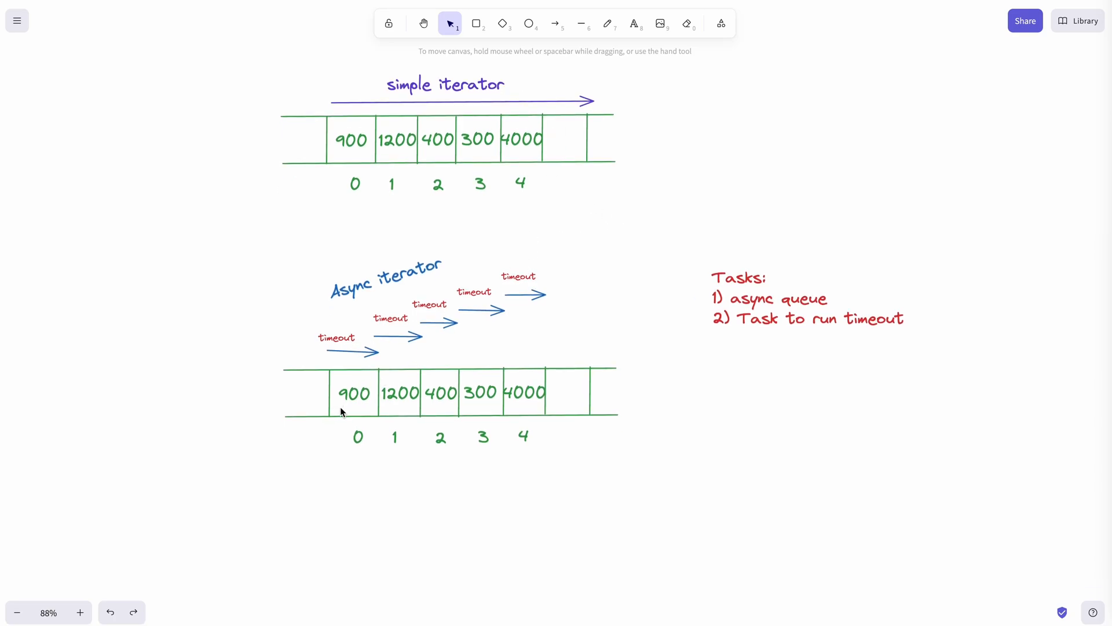
{"action": "left_click", "coordinate": [375, 353]}
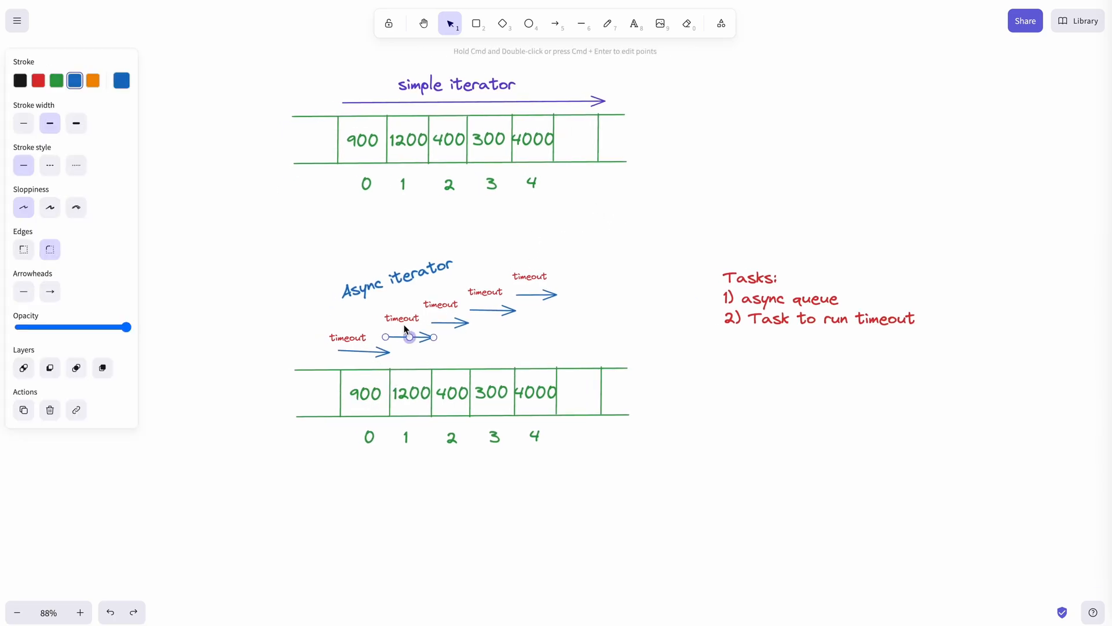
{"action": "left_click", "coordinate": [396, 277]}
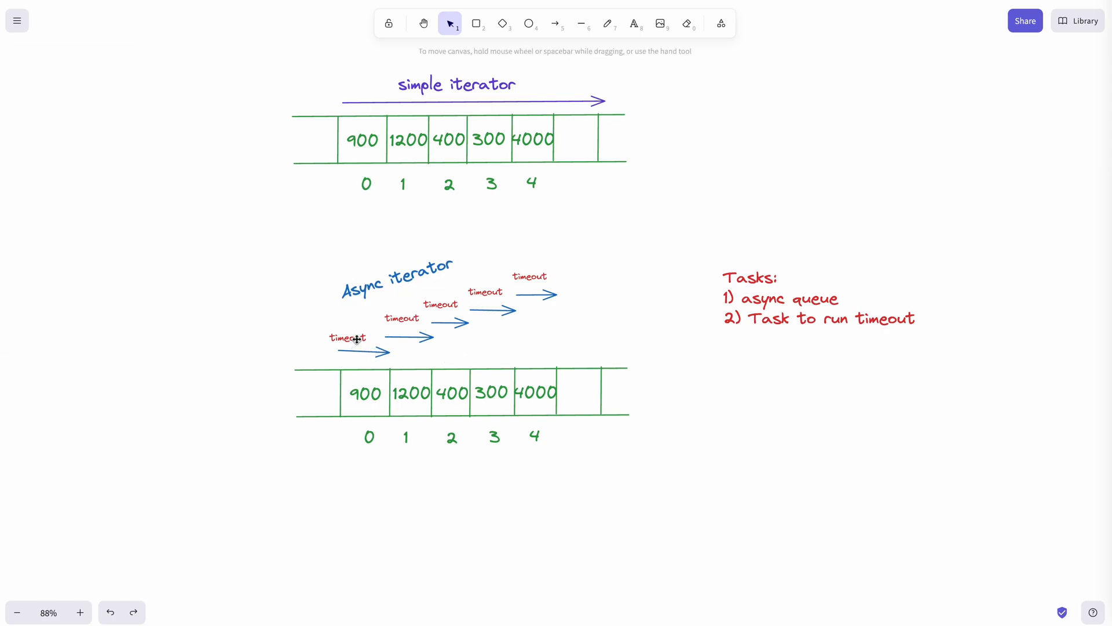
{"action": "mouse_move", "coordinate": [677, 291]}
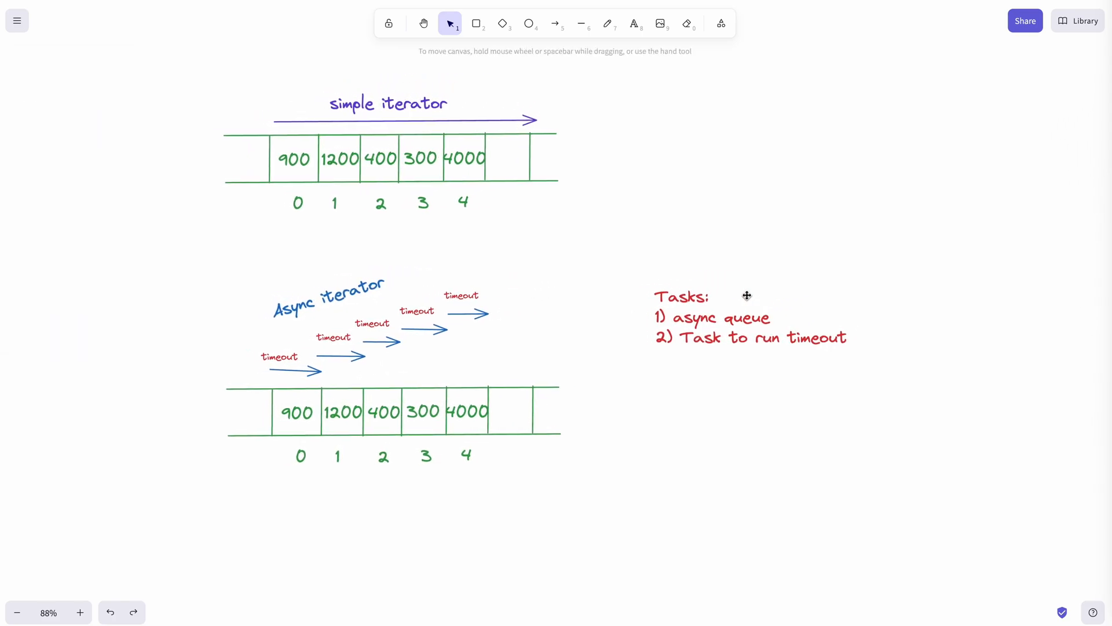
{"action": "left_click", "coordinate": [723, 318]}
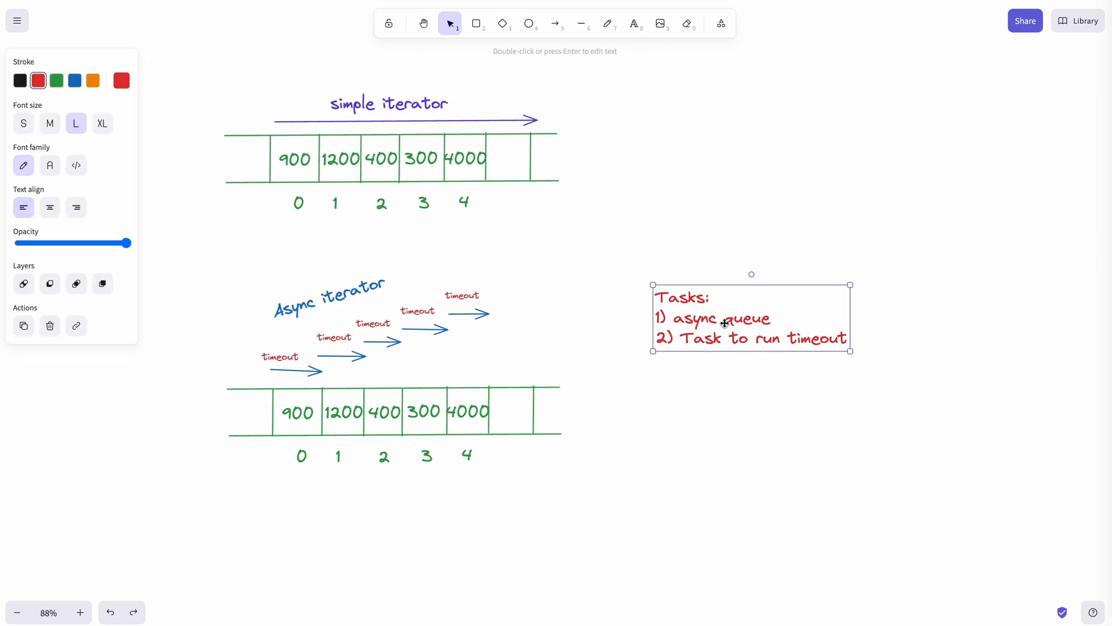
{"action": "mouse_move", "coordinate": [671, 345]}
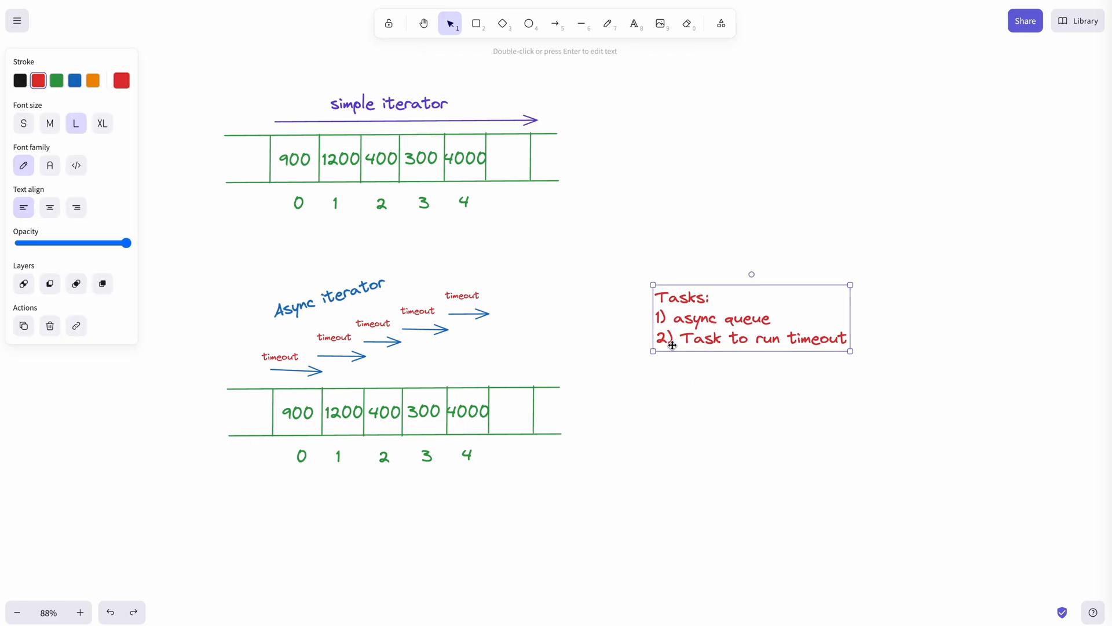
{"action": "mouse_move", "coordinate": [745, 344]}
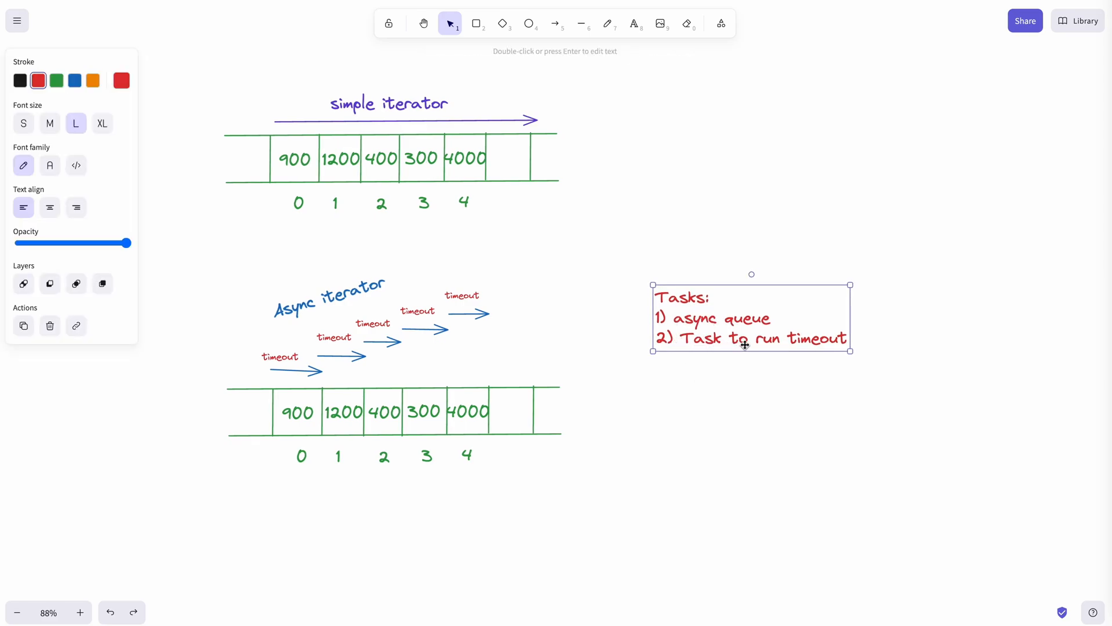
{"action": "mouse_move", "coordinate": [814, 374]}
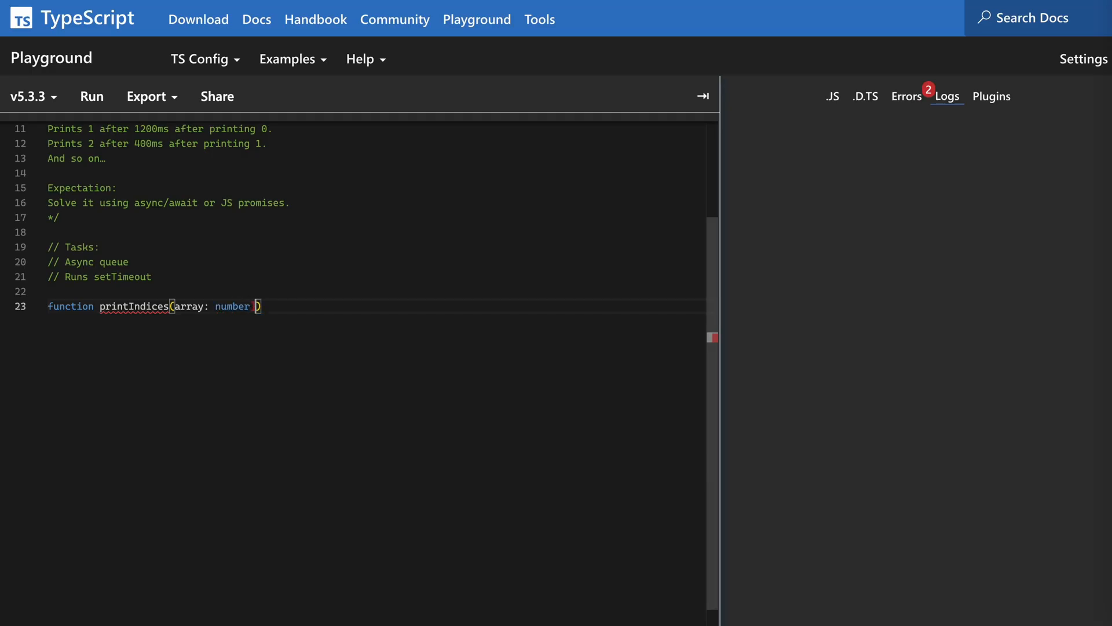
Make printIndices an async function over an array with a for loop from 0 to array.length.
{"action": "type", "text": "[]"}
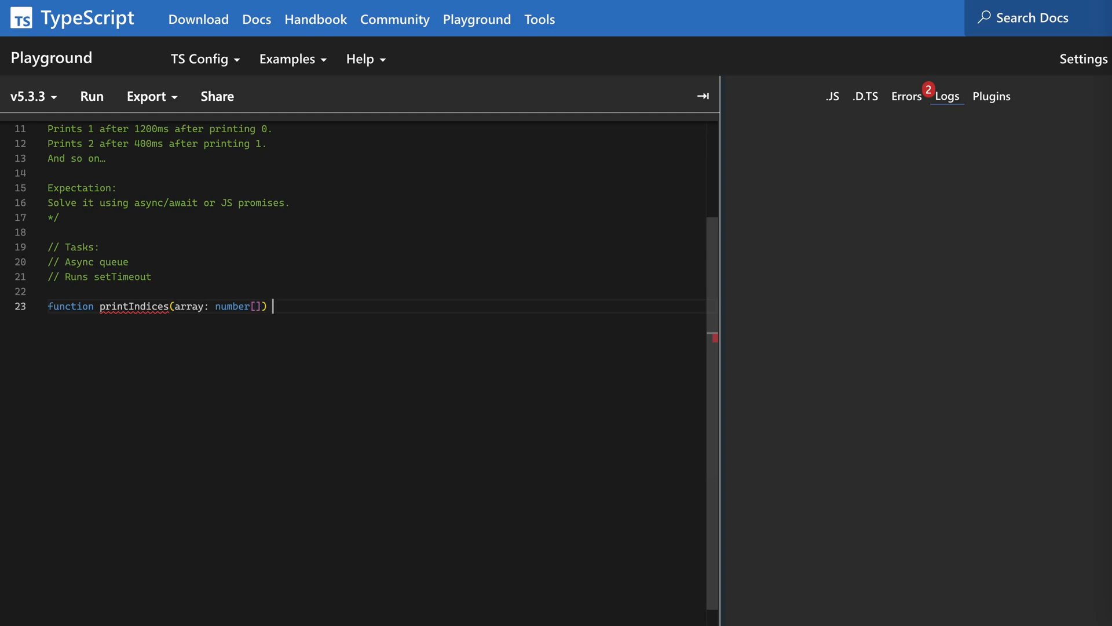
{"action": "type", "text": "{"}
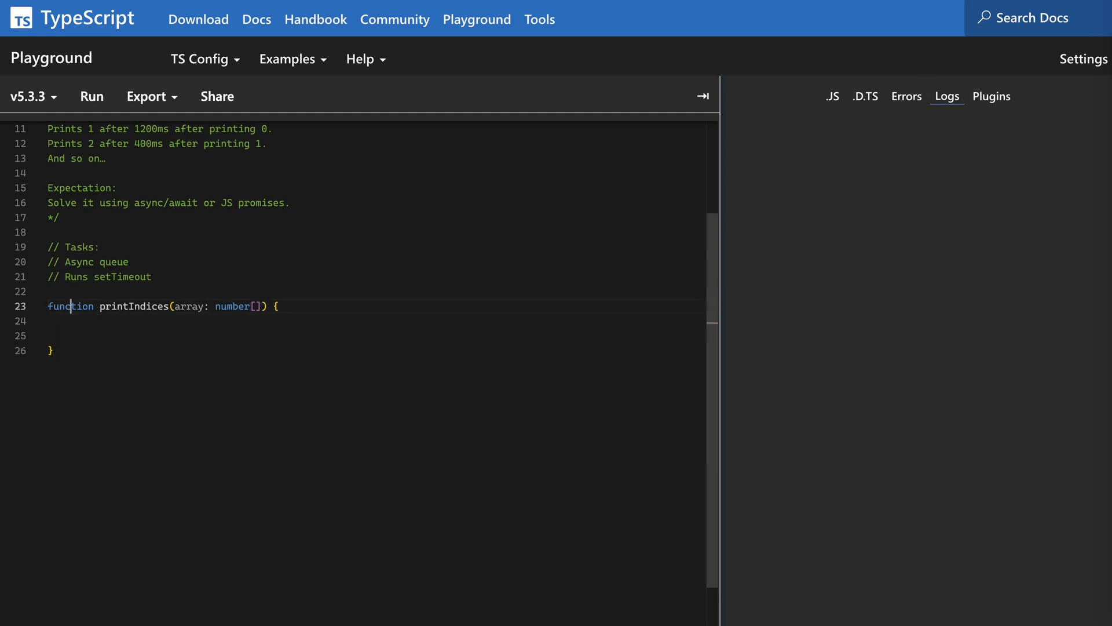
{"action": "type", "text": "async"}
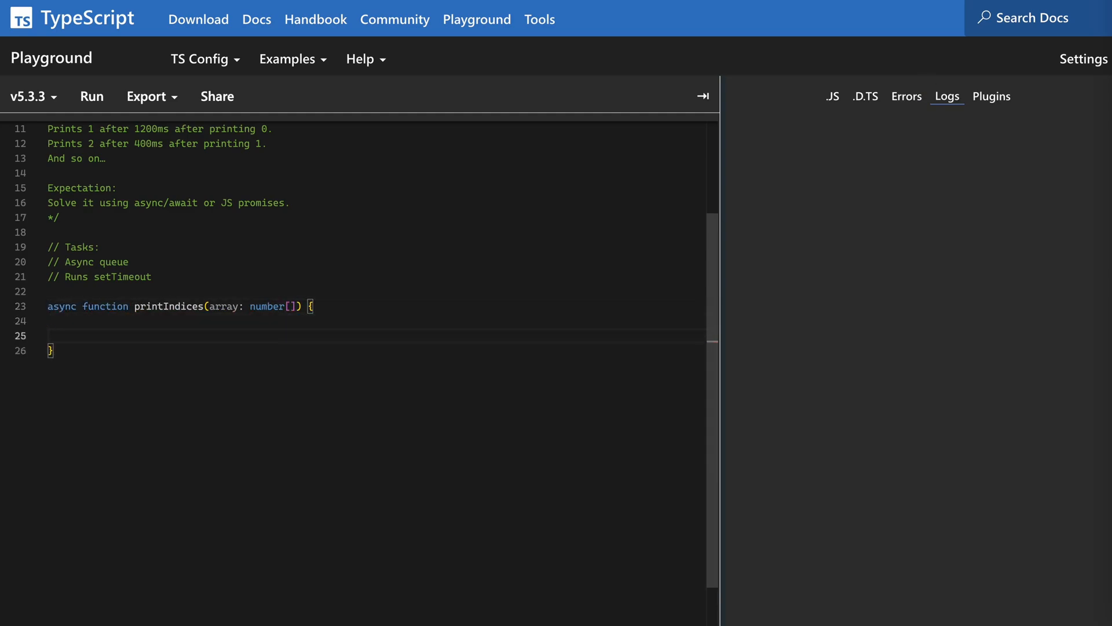
{"action": "type", "text": "for(let i ="}
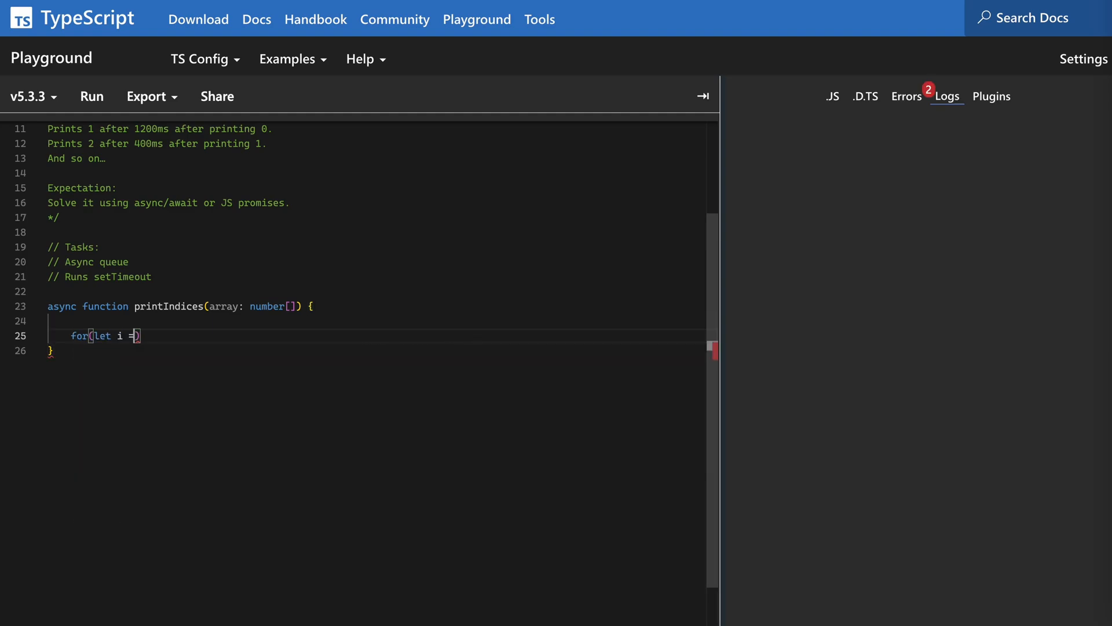
{"action": "type", "text": "0; i< a"}
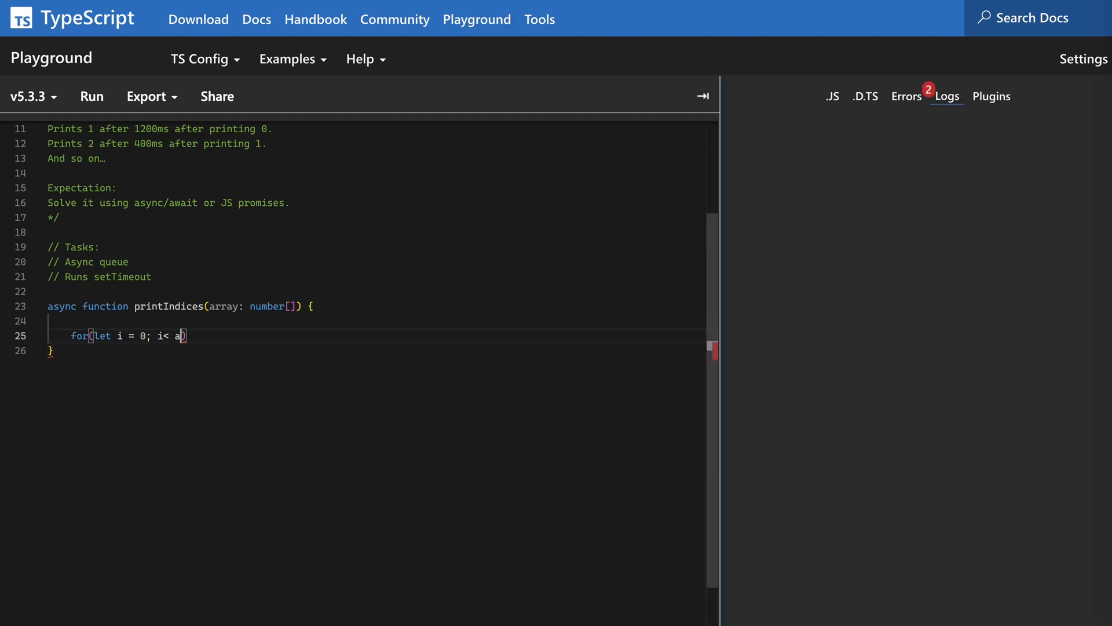
{"action": "type", "text": "rray.length; i++"}
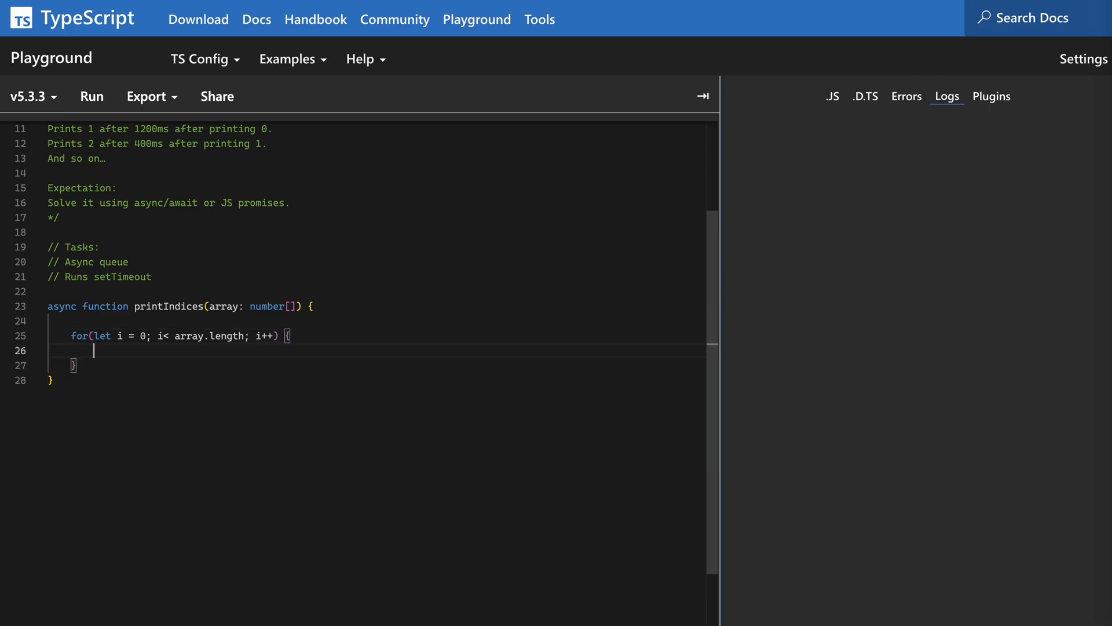
Await waitUntil(array[i]) inside the loop and start declaring function waitUntil(timeOut: number).
{"action": "type", "text": "await waitUntil"}
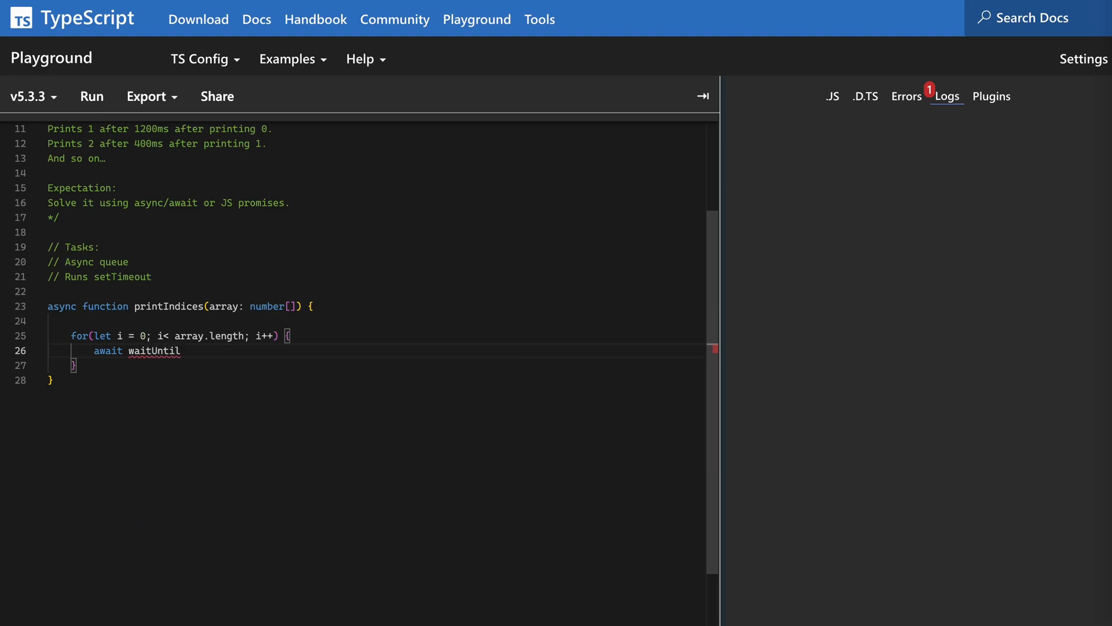
{"action": "type", "text": "(array"}
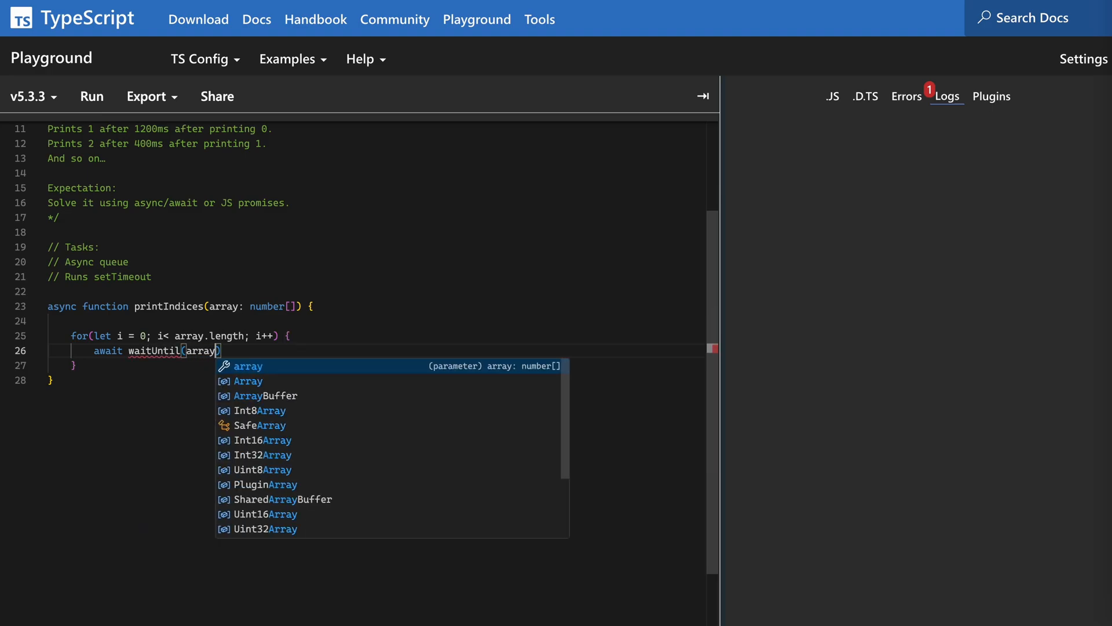
{"action": "type", "text": "[i"}
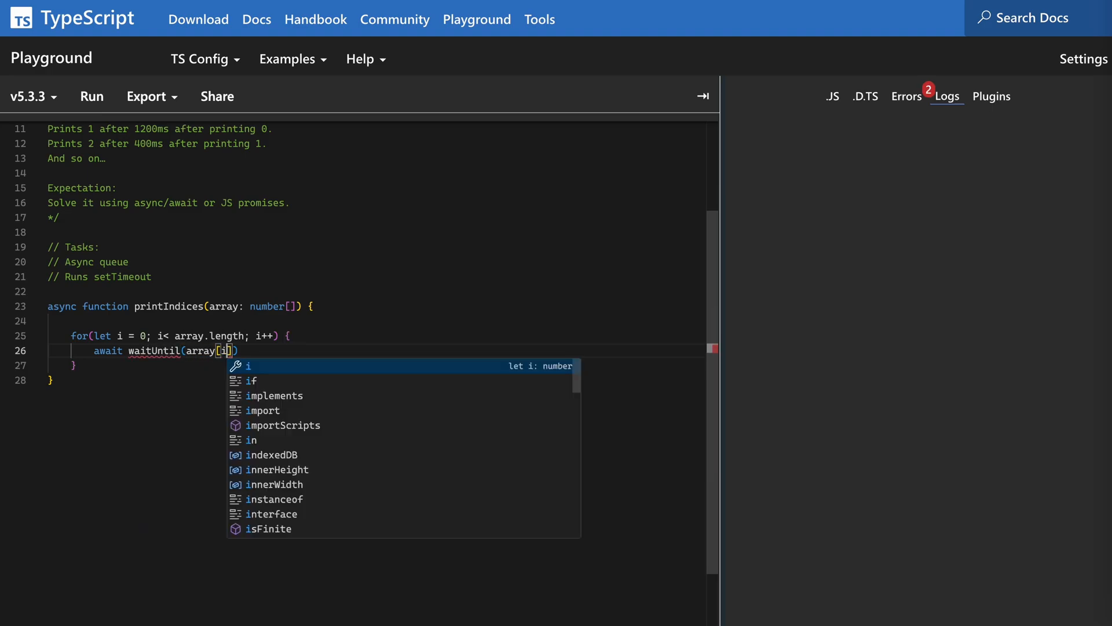
{"action": "type", "text": "function waitUntil(timeOut: numbe"}
{"action": "type", "text": "return new Promise("}
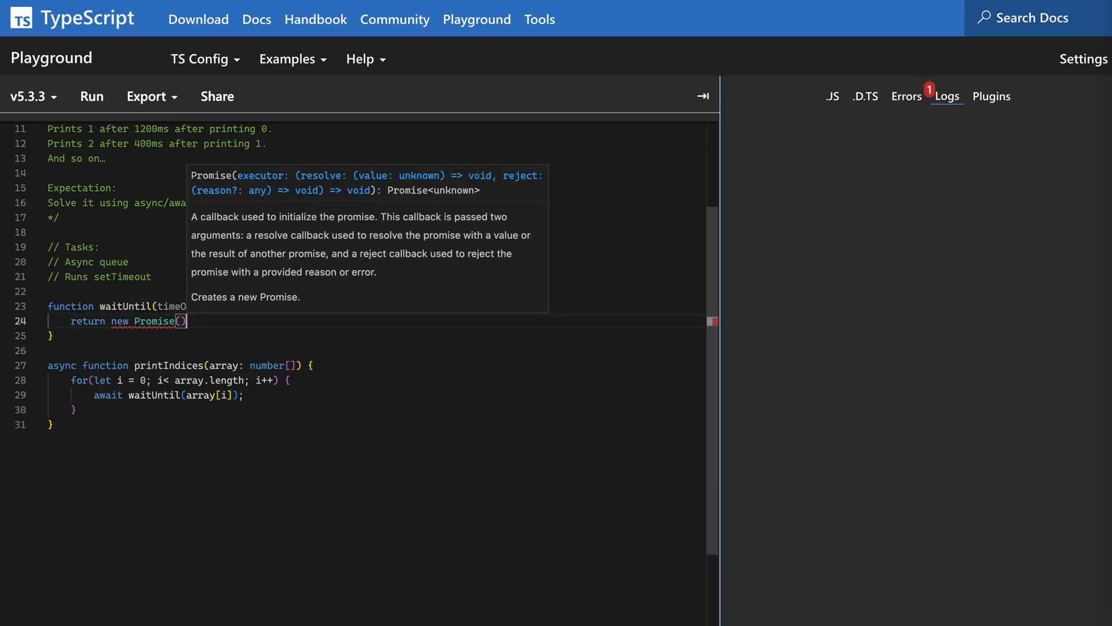
Have waitUntil return new Promise(resolve => setTimeout(resolve, timeOut)).
{"action": "type", "text": "resolve => {"}
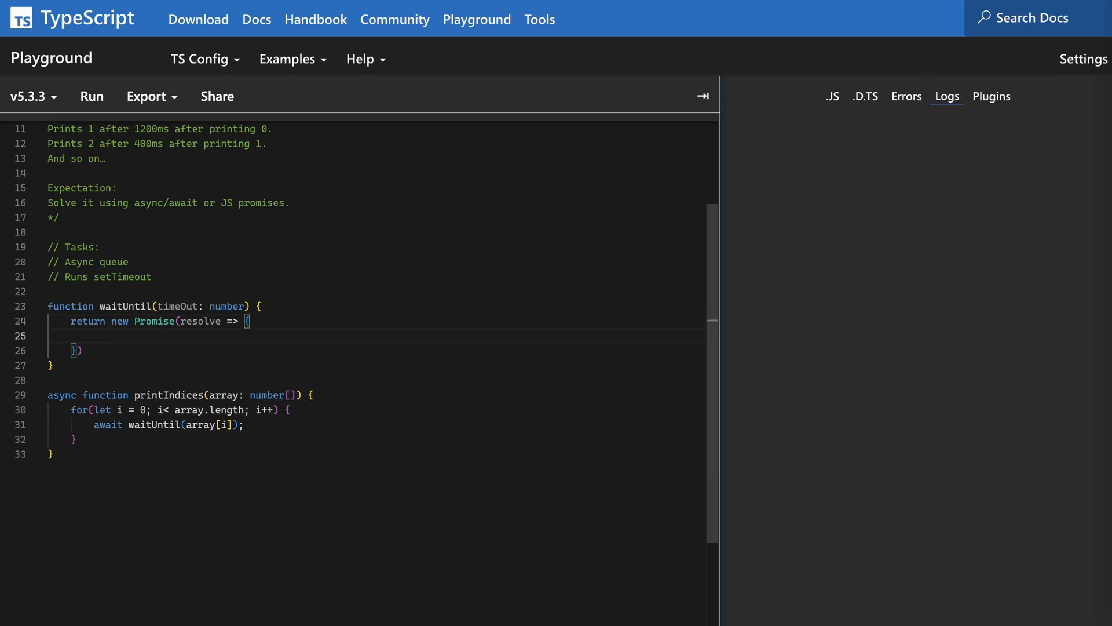
{"action": "type", "text": "setTimeout()"}
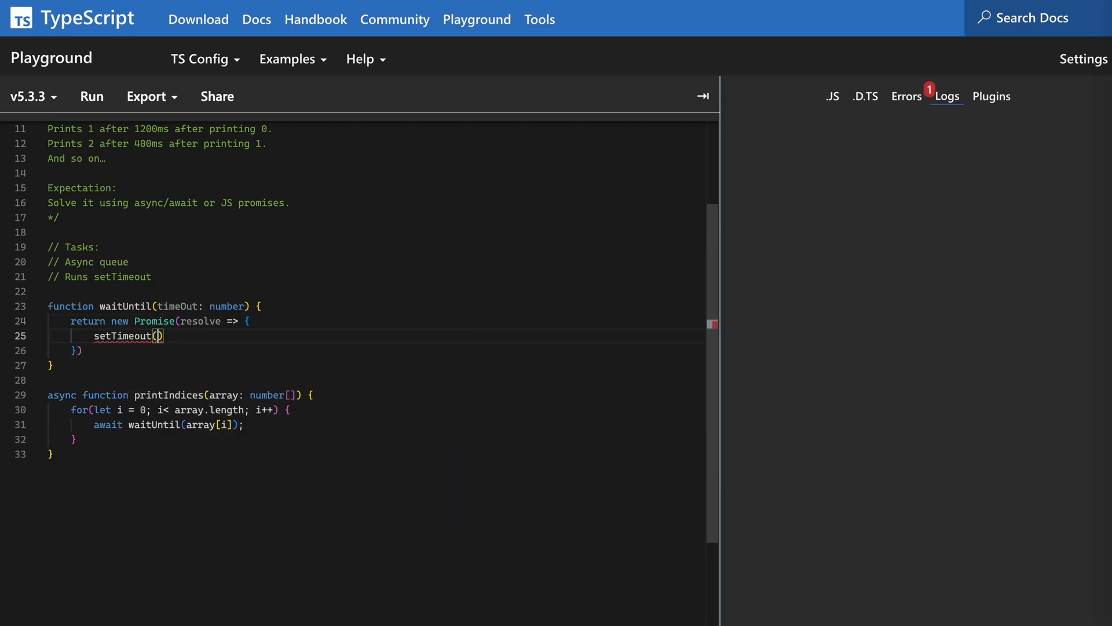
{"action": "type", "text": "resolve, timeOut"}
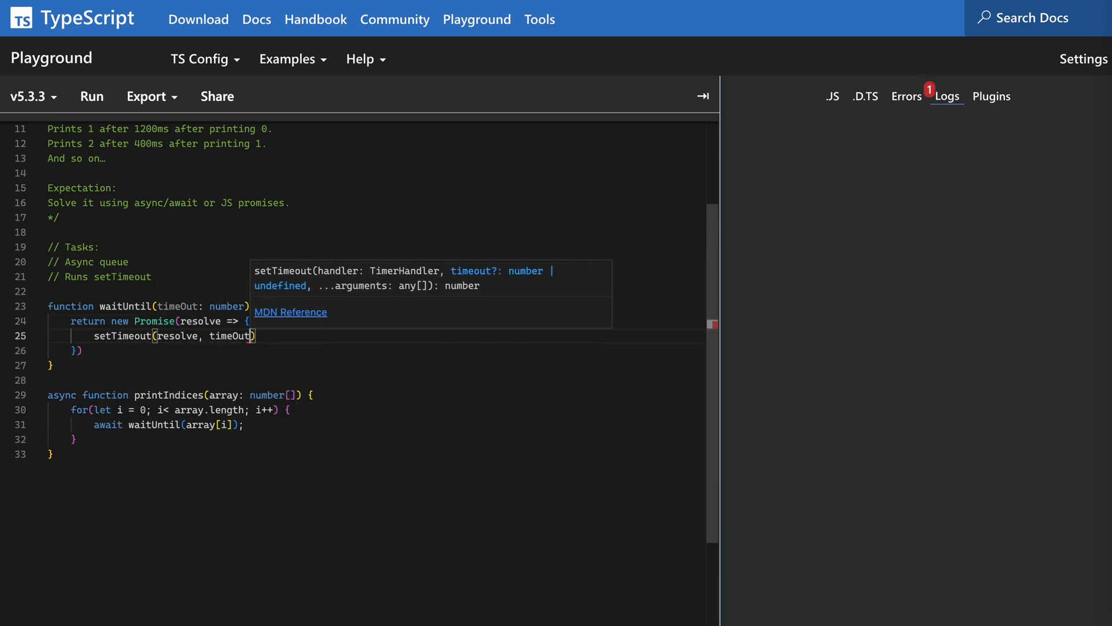
Log 'Printing index ', i after each wait and begin typing the printIndices call.
{"action": "type", "text": "console.log("}
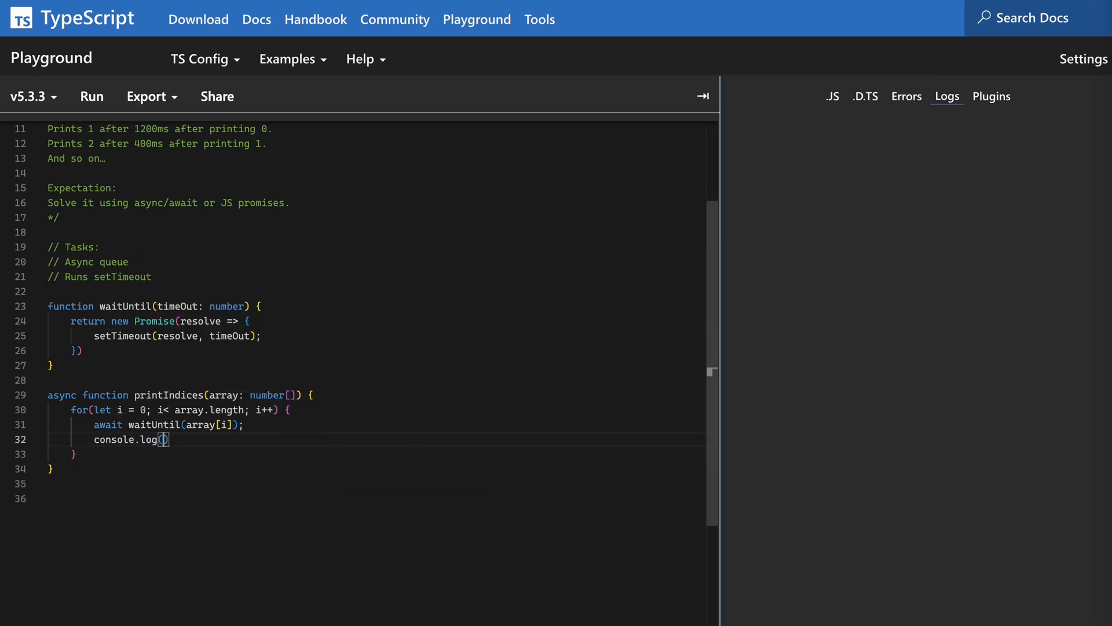
{"action": "type", "text": "'Printing index"}
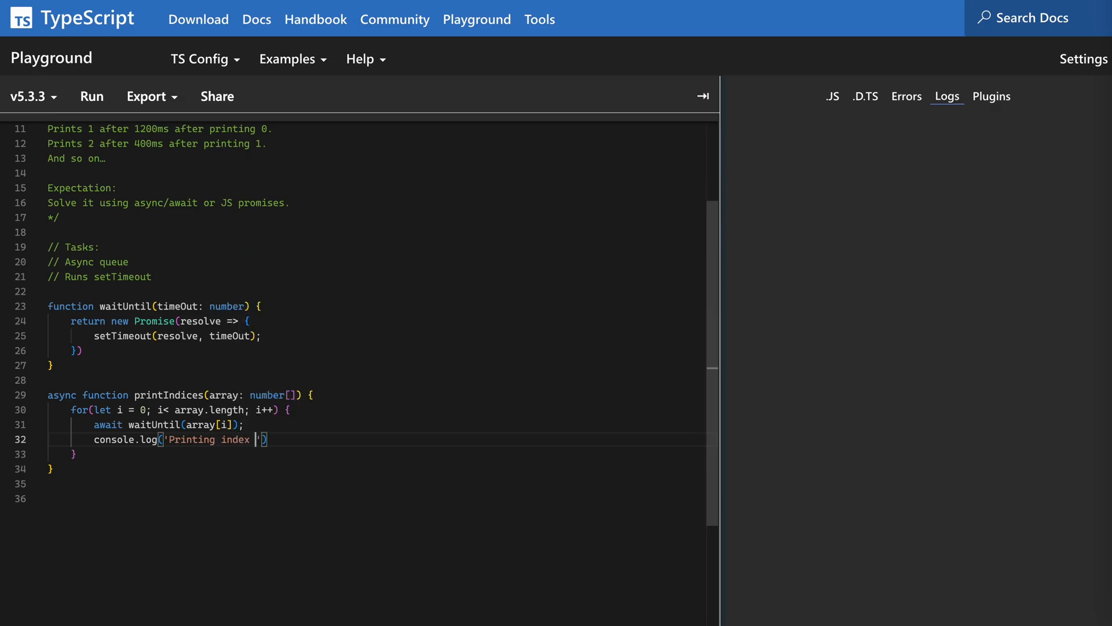
{"action": "type", "text": ", i"}
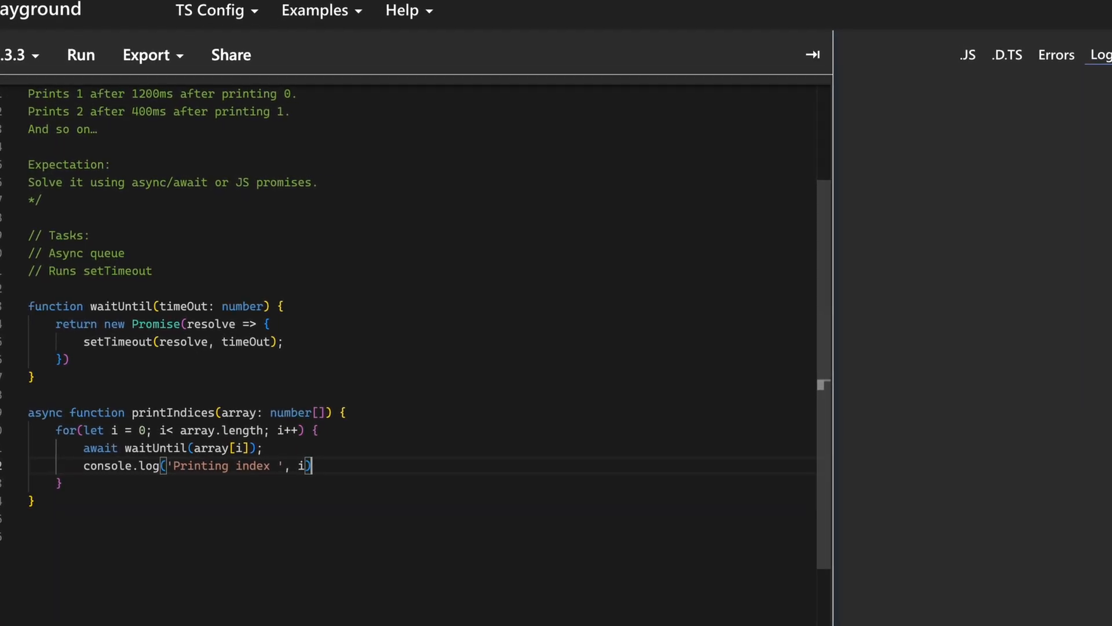
{"action": "type", "text": "prin"}
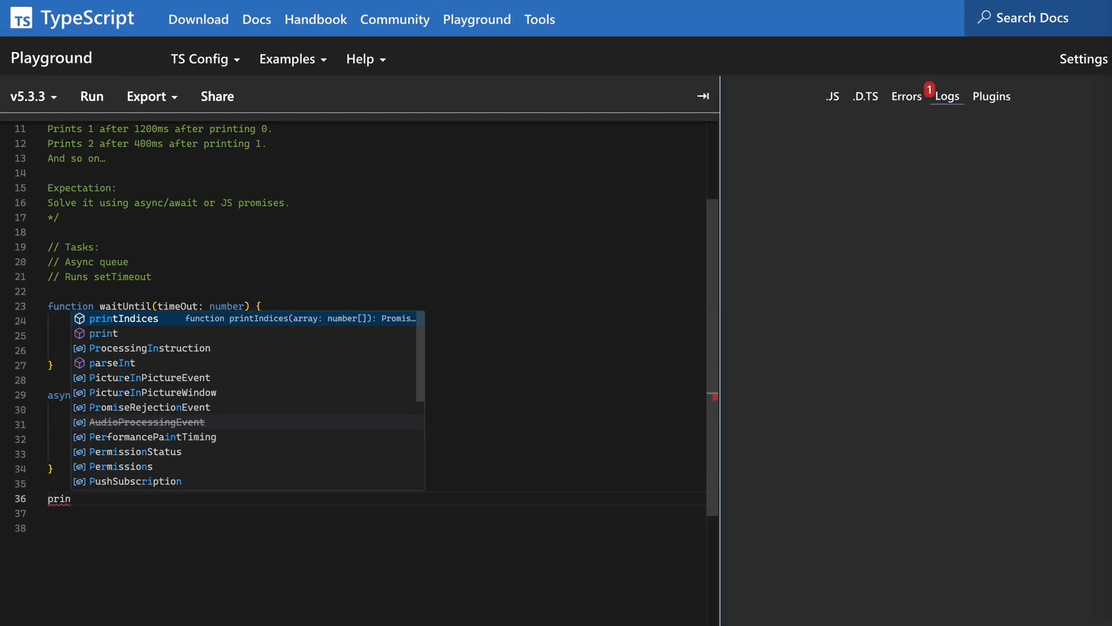